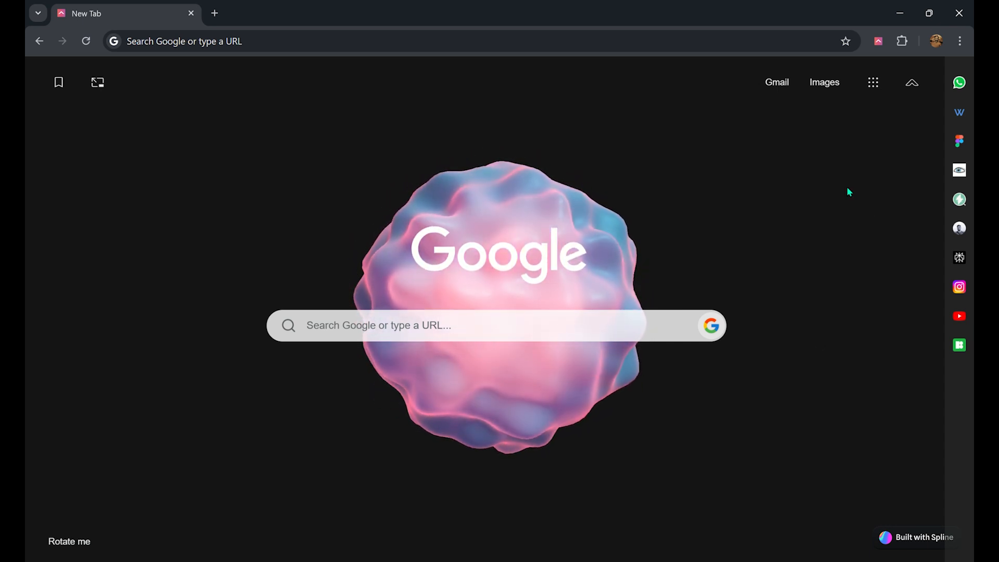
Select the Recursion Tree theme under Interactions and save it as the background.
left_click(911, 82)
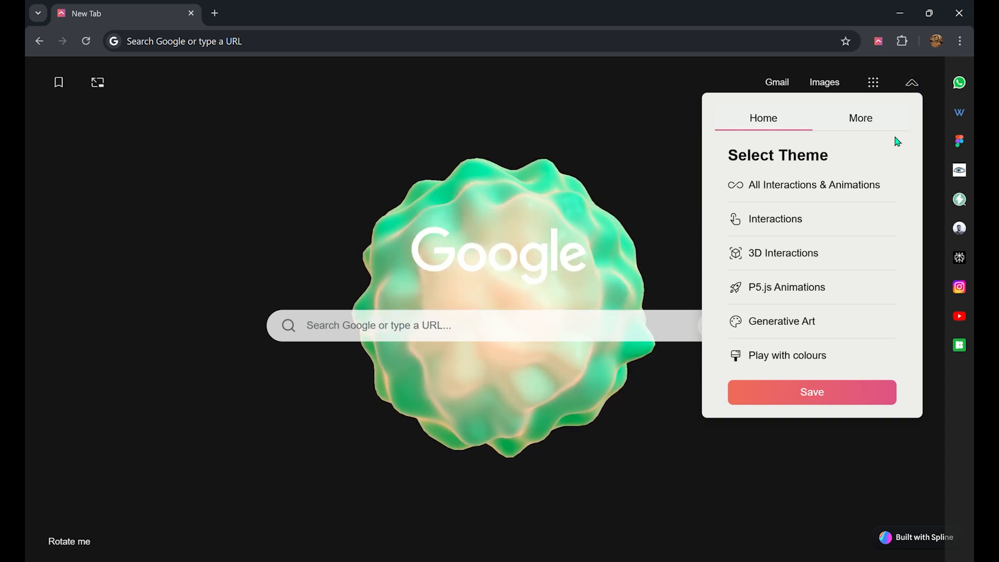
mouse_move(814, 185)
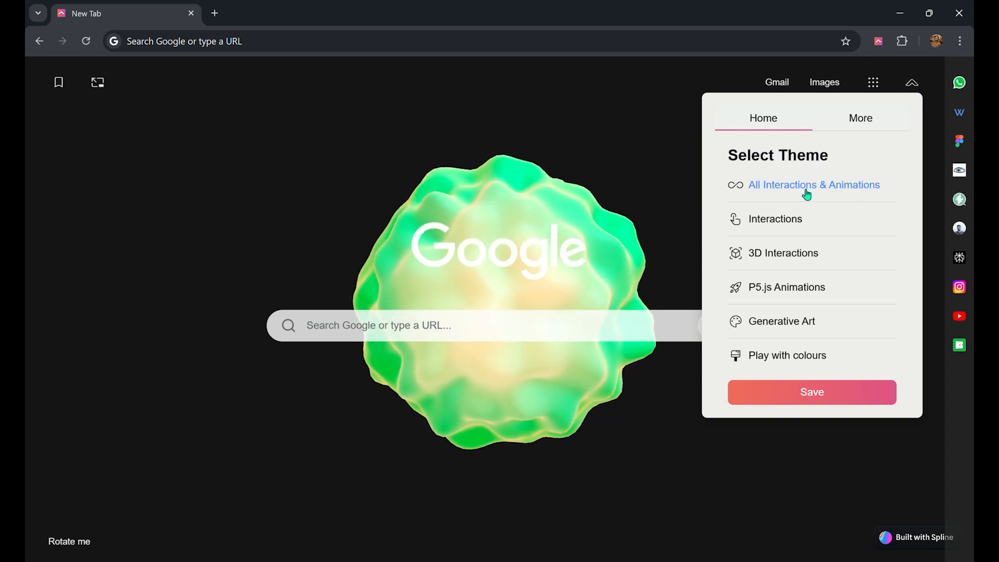
left_click(783, 253)
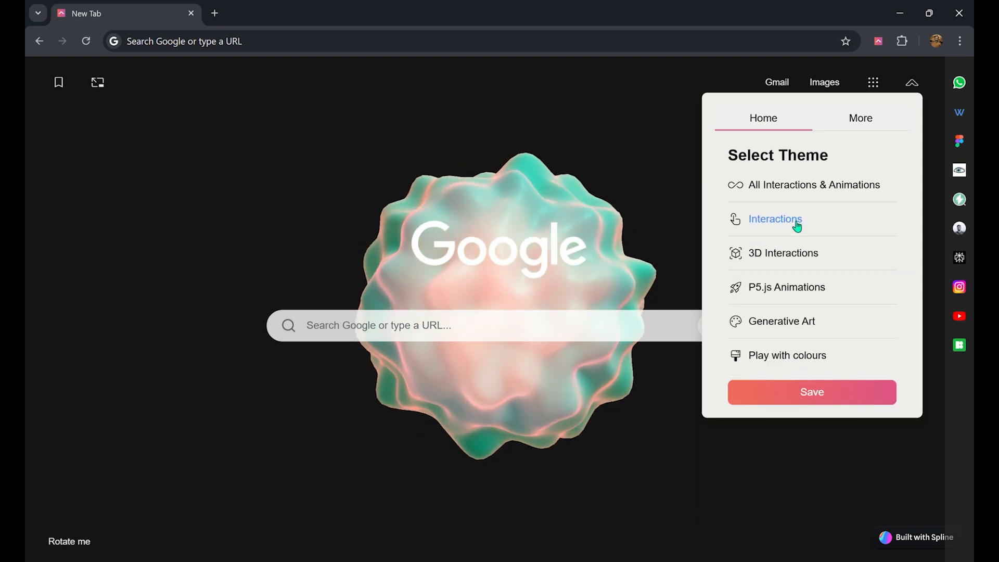
left_click(776, 219)
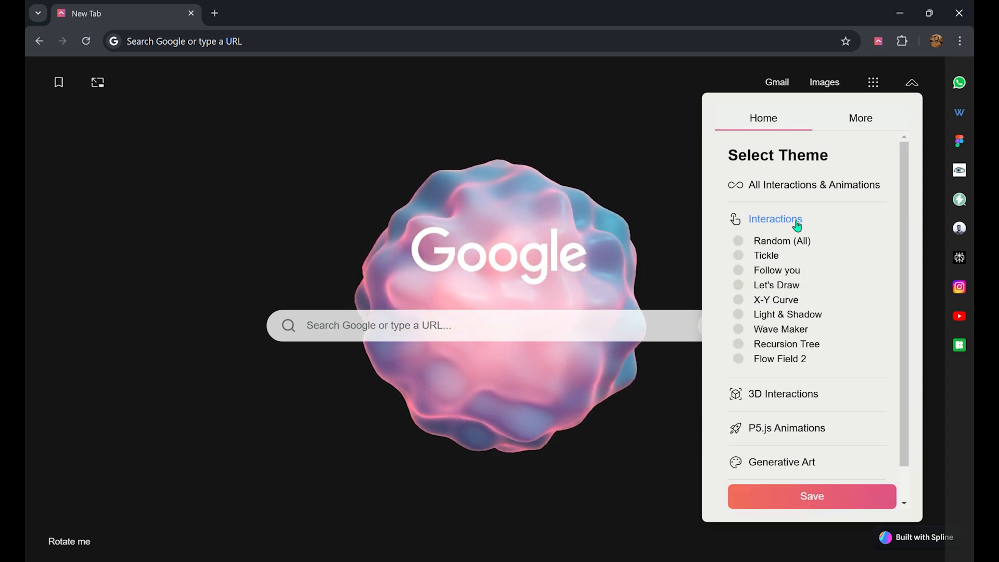
left_click(738, 344)
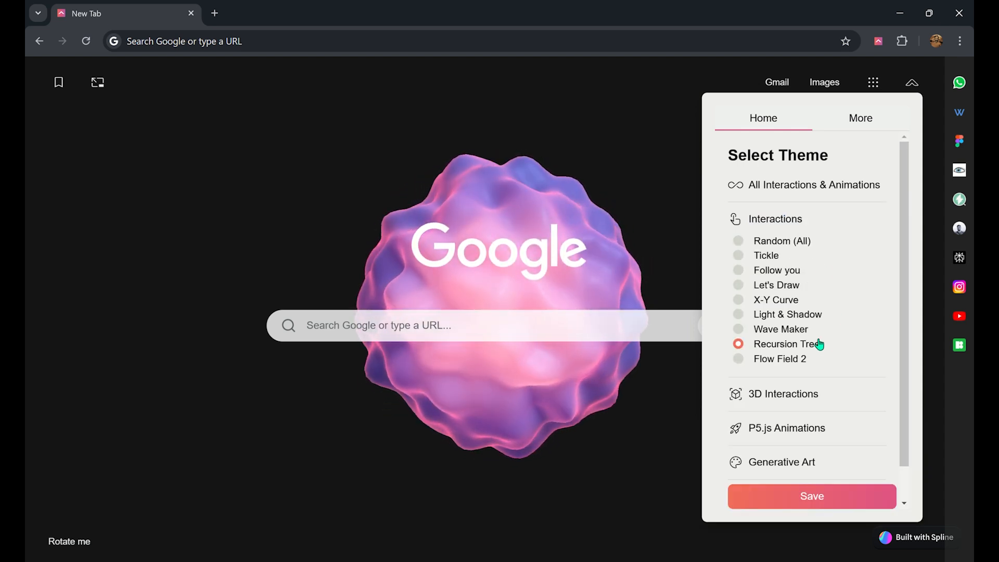
left_click(812, 496)
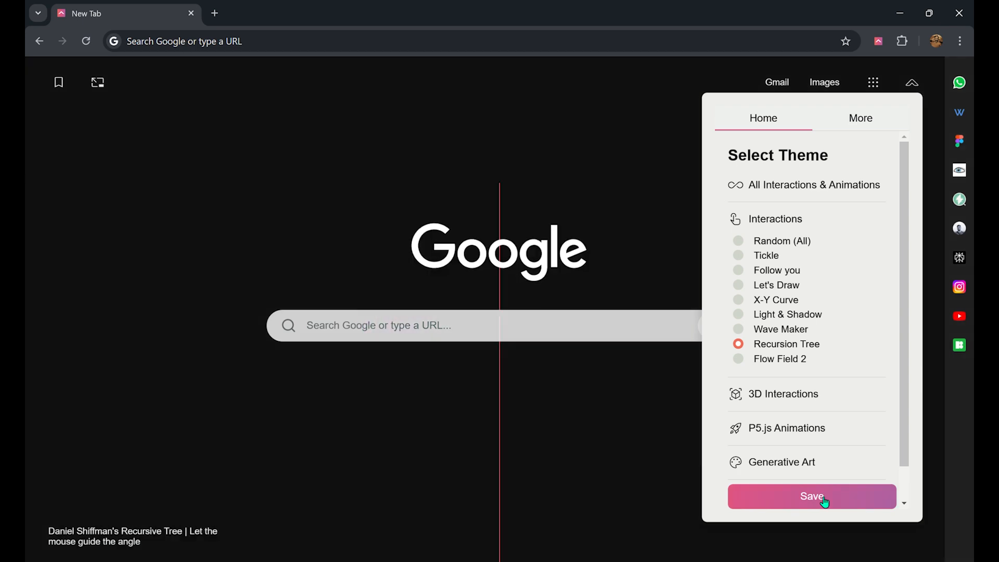
left_click(812, 496)
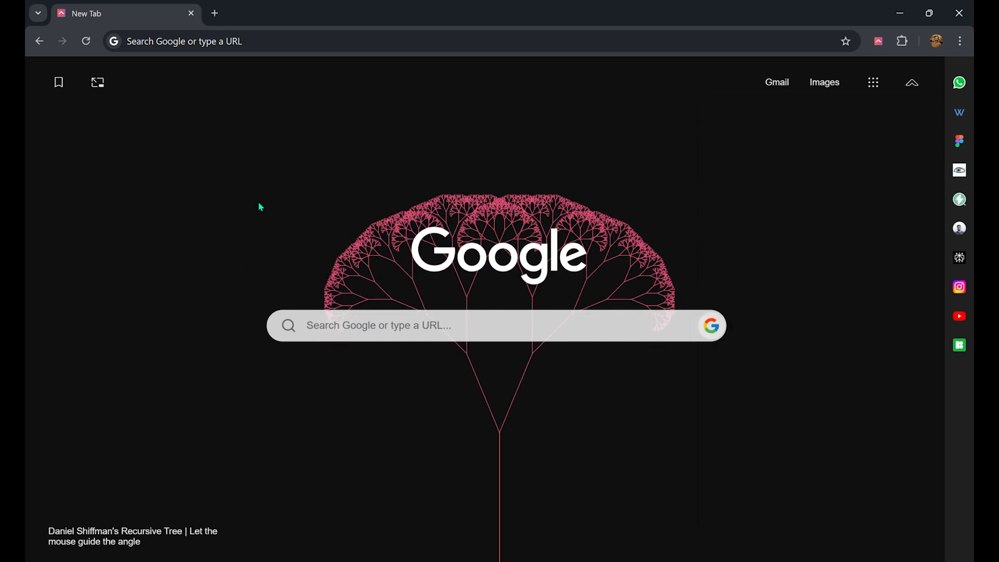
mouse_move(346, 173)
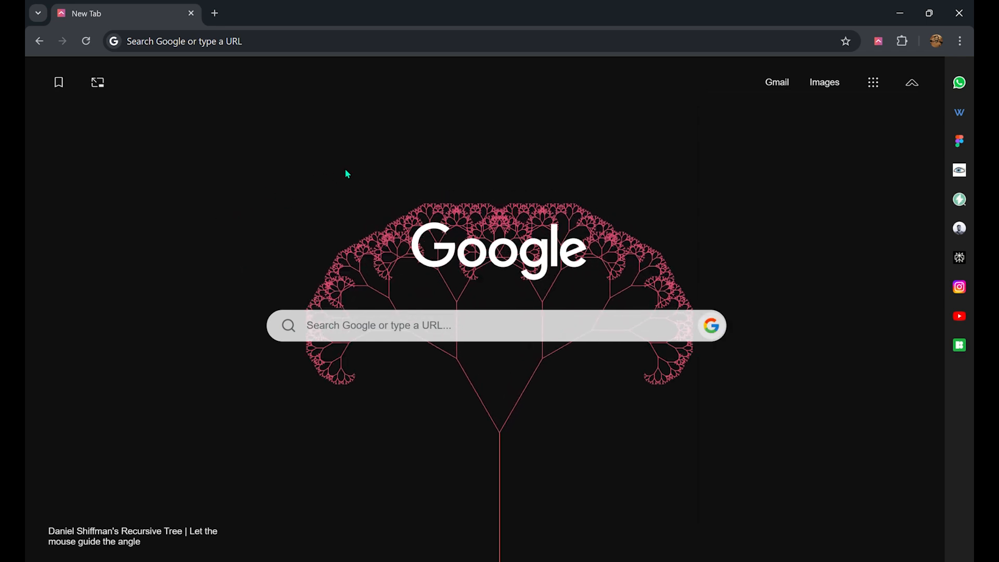
mouse_move(545, 179)
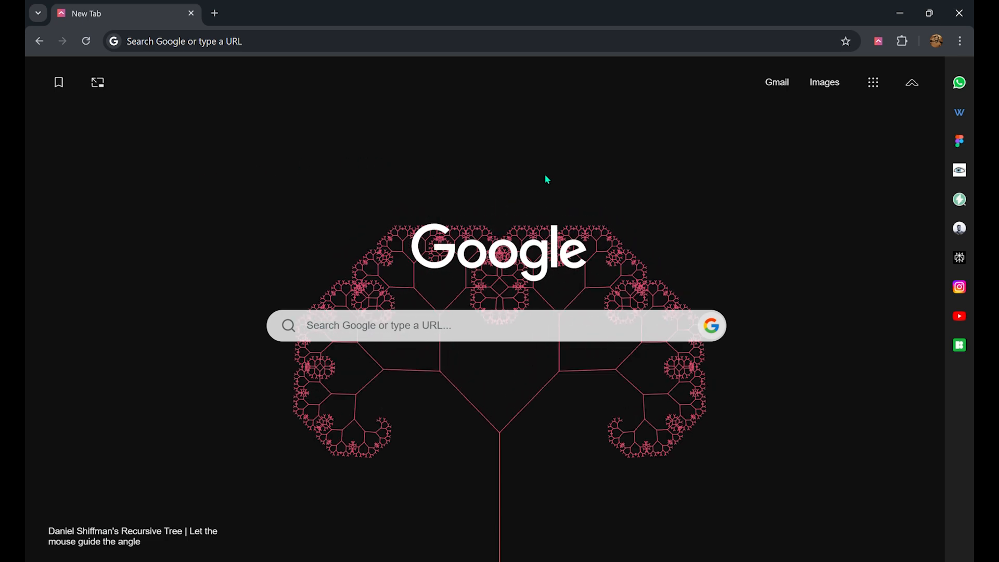
mouse_move(792, 219)
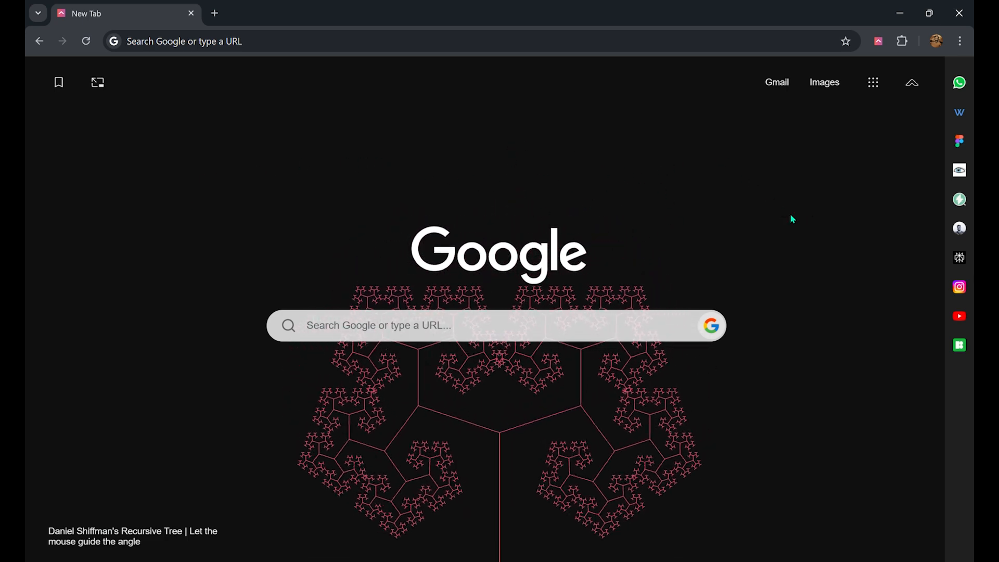
mouse_move(858, 169)
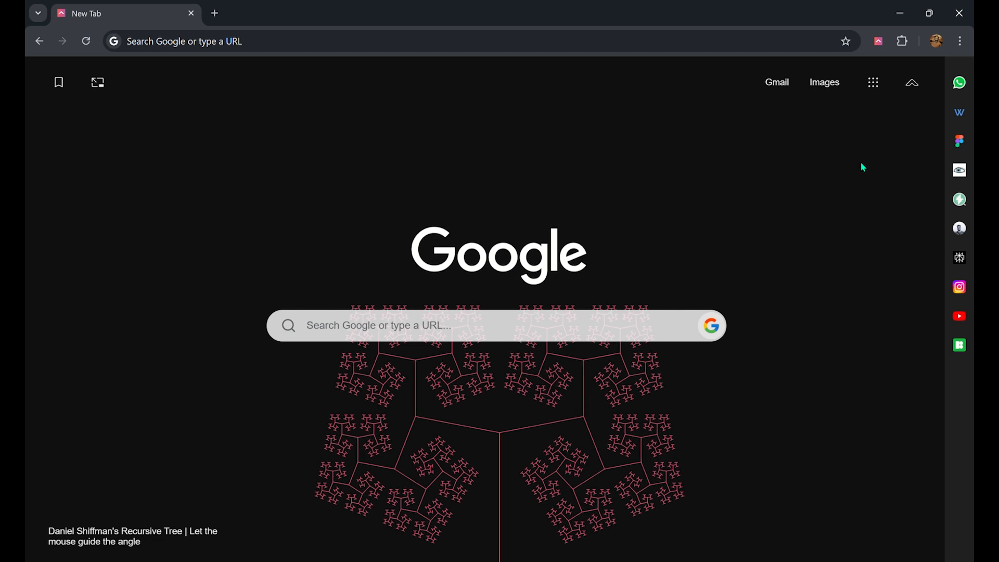
Open the Google apps list over the reshaped Recursion Tree background.
left_click(872, 82)
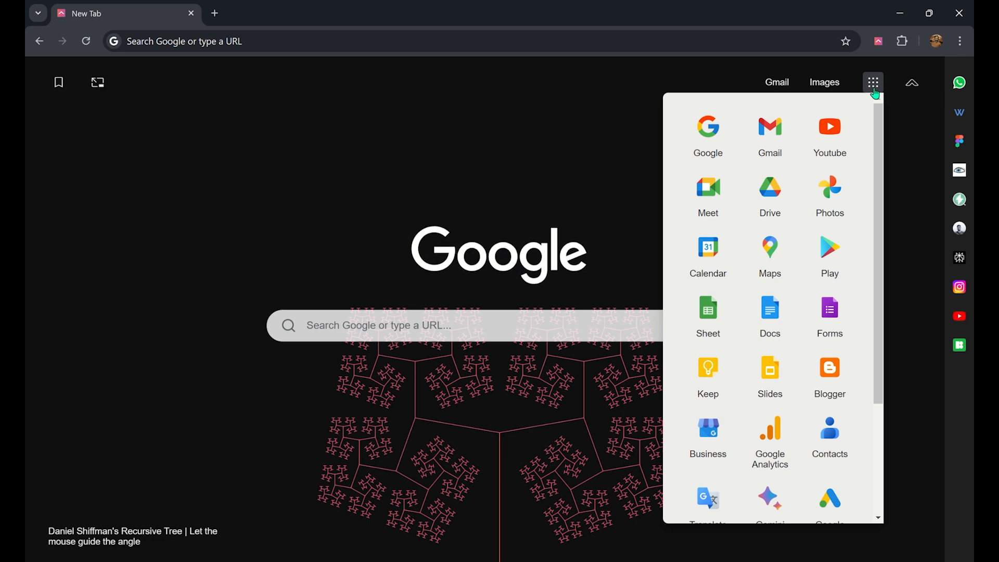
mouse_move(878, 137)
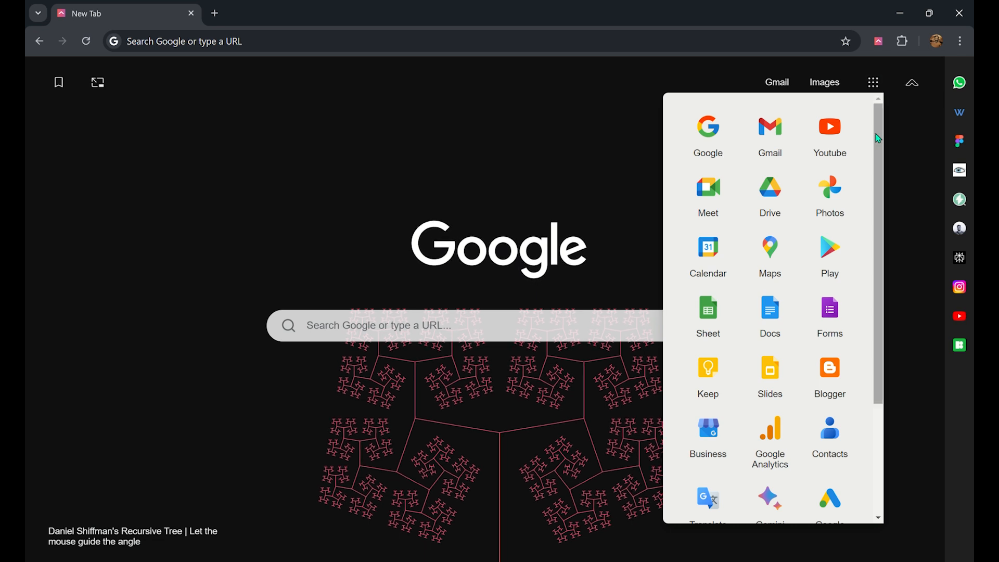
scroll("down", 3)
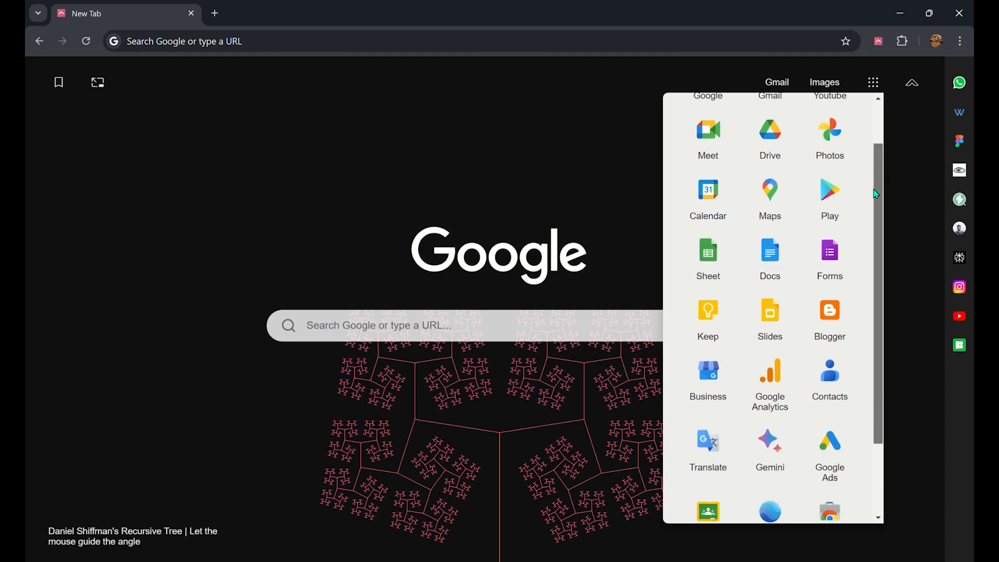
scroll("up", 3)
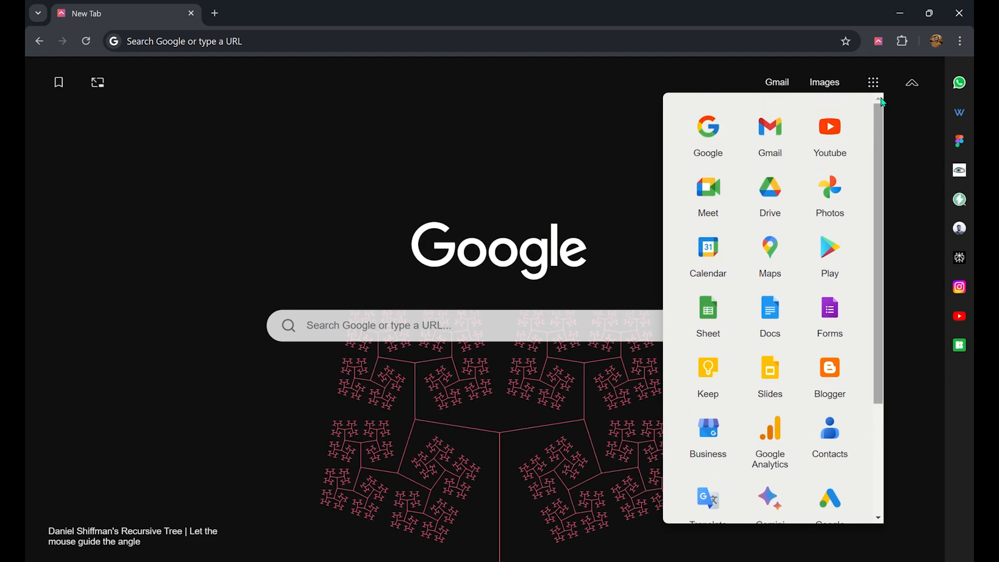
left_click(236, 147)
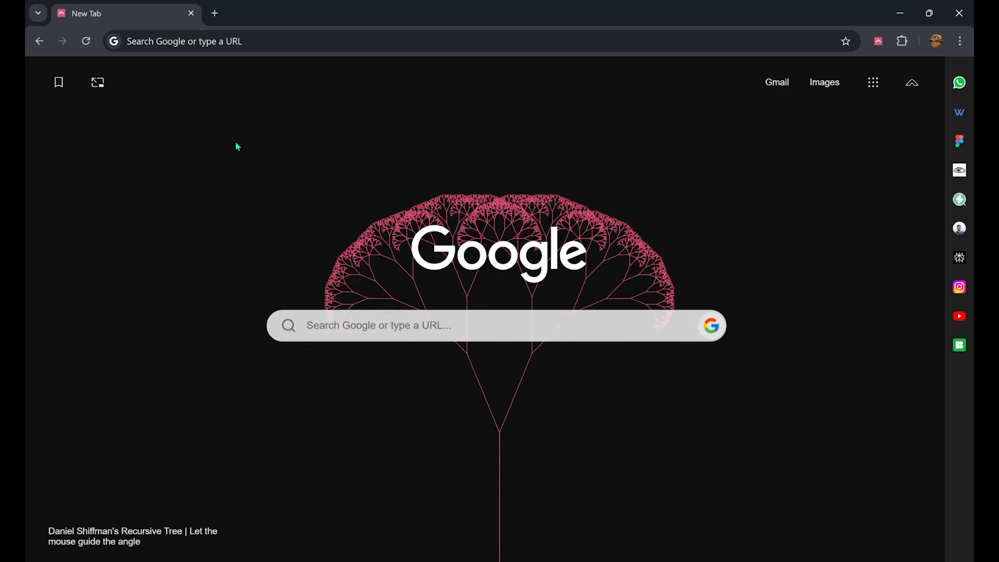
left_click(58, 82)
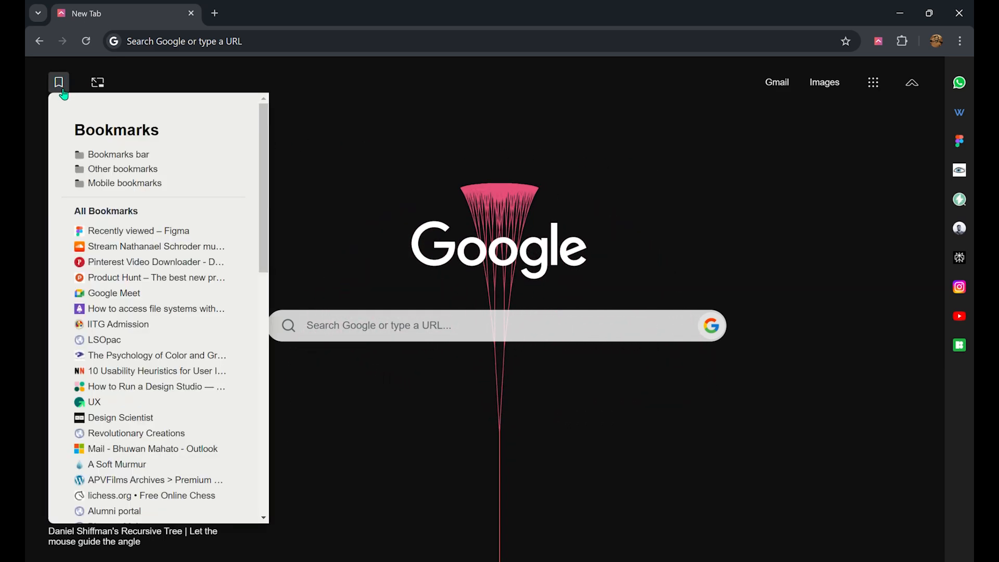
scroll("down", 3)
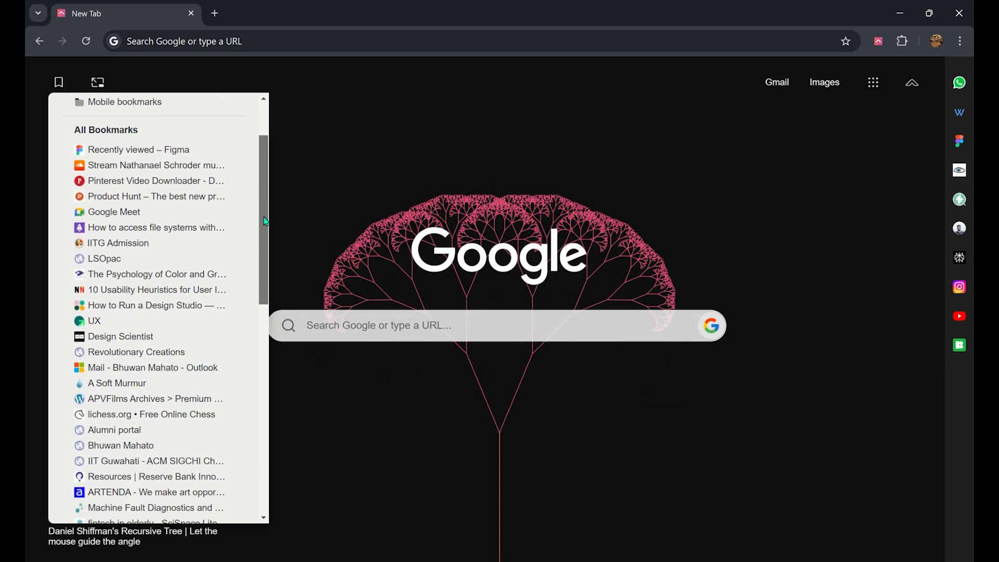
scroll("up", 3)
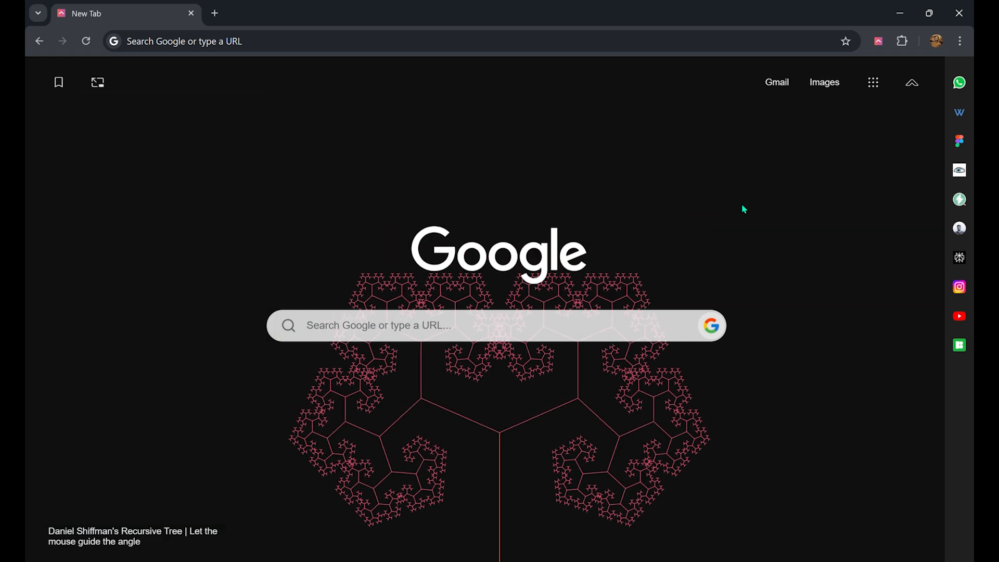
mouse_move(723, 240)
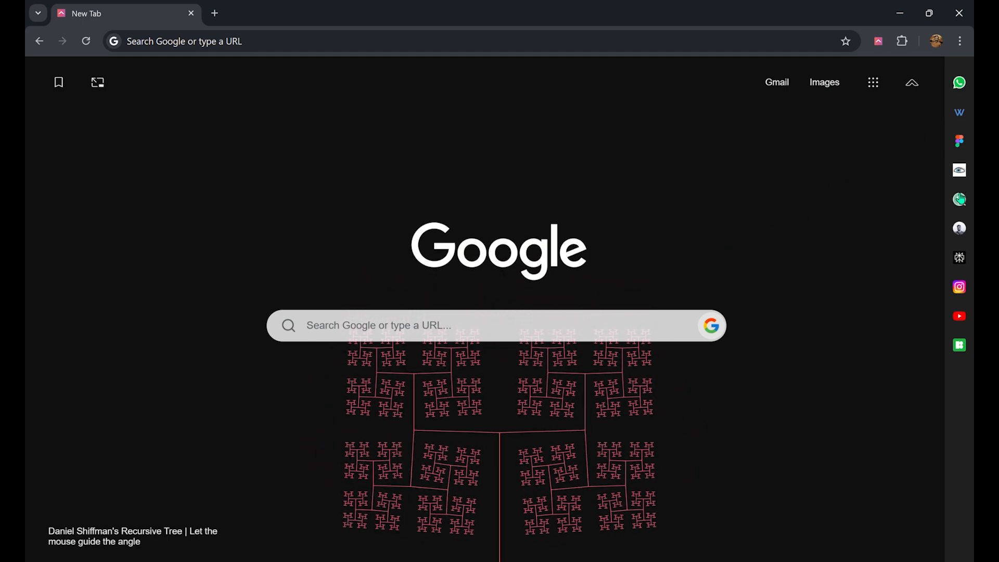
mouse_move(852, 247)
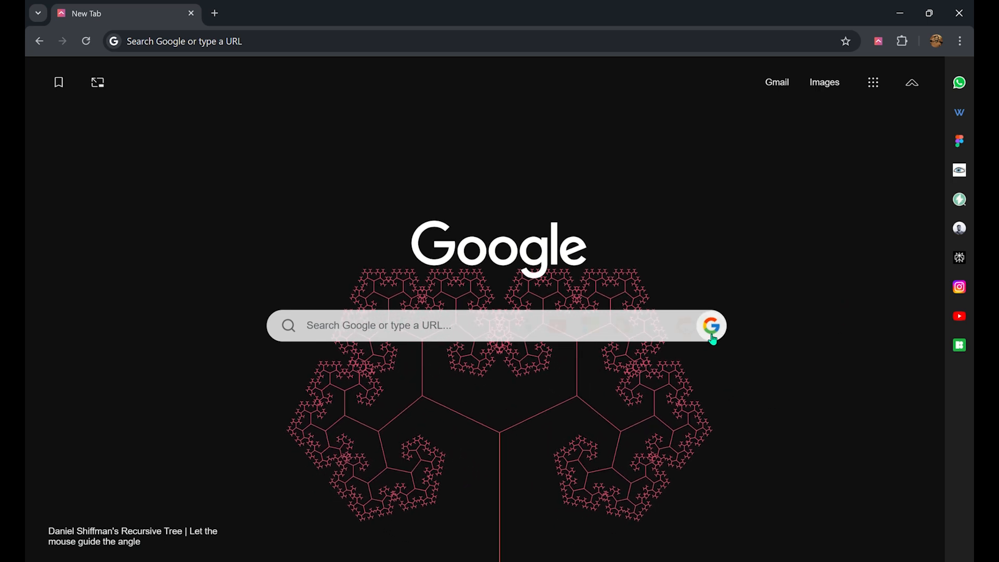
Switch the search bar from Google to YouTube and reopen the theme panel.
left_click(712, 326)
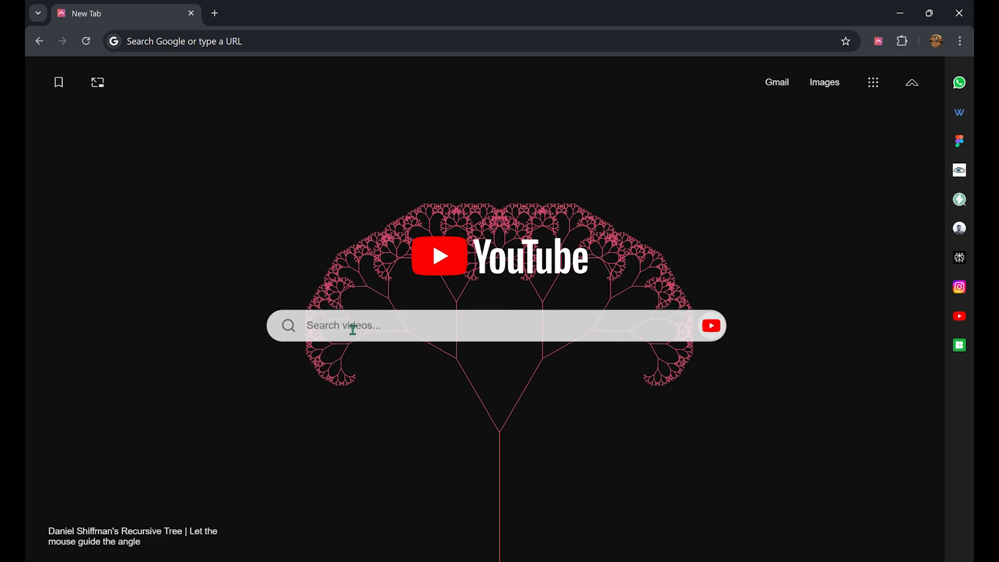
left_click(912, 83)
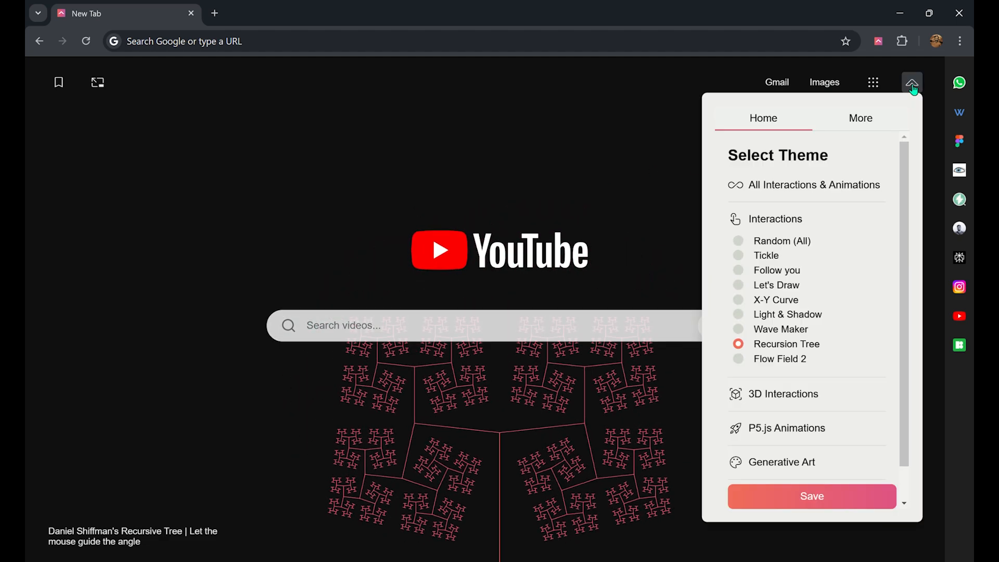
Switch off the Top Sites and Search Bar toggles in the More tab.
left_click(860, 118)
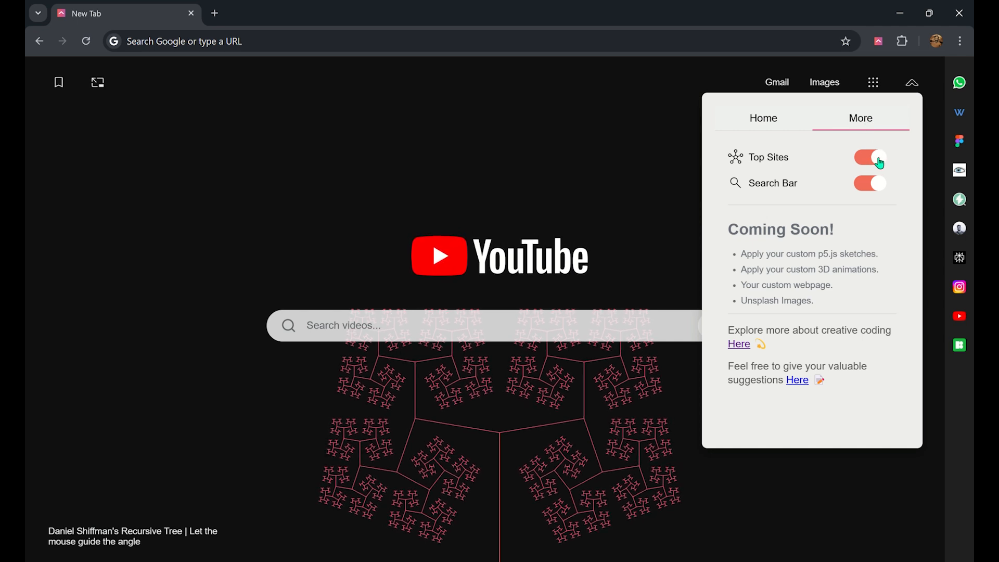
left_click(868, 157)
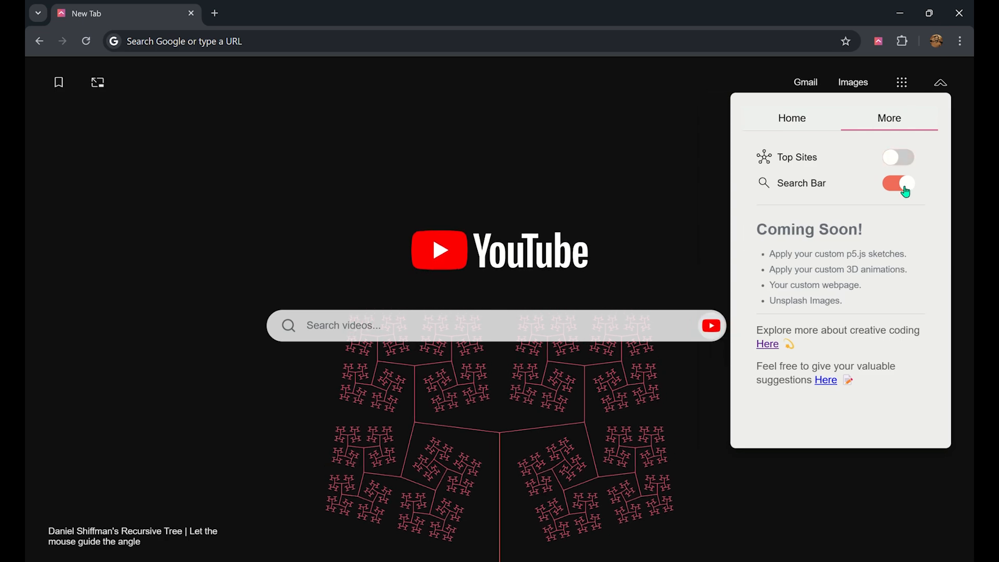
left_click(898, 182)
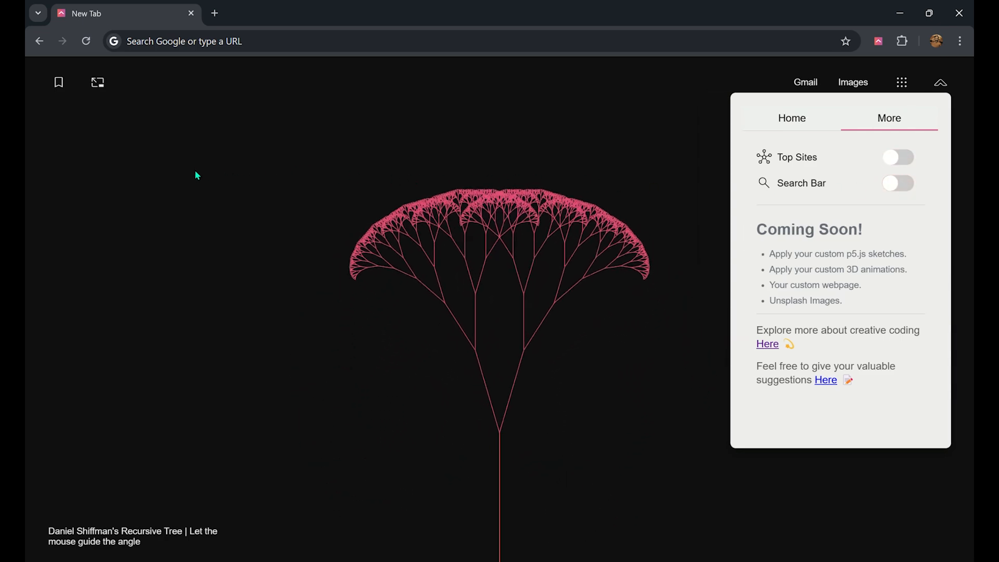
left_click(940, 82)
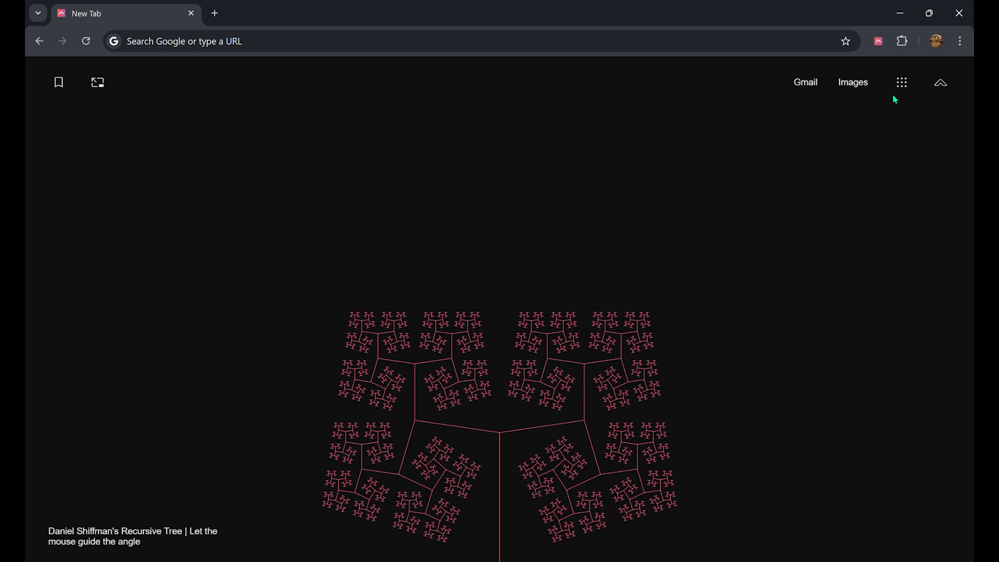
left_click(940, 82)
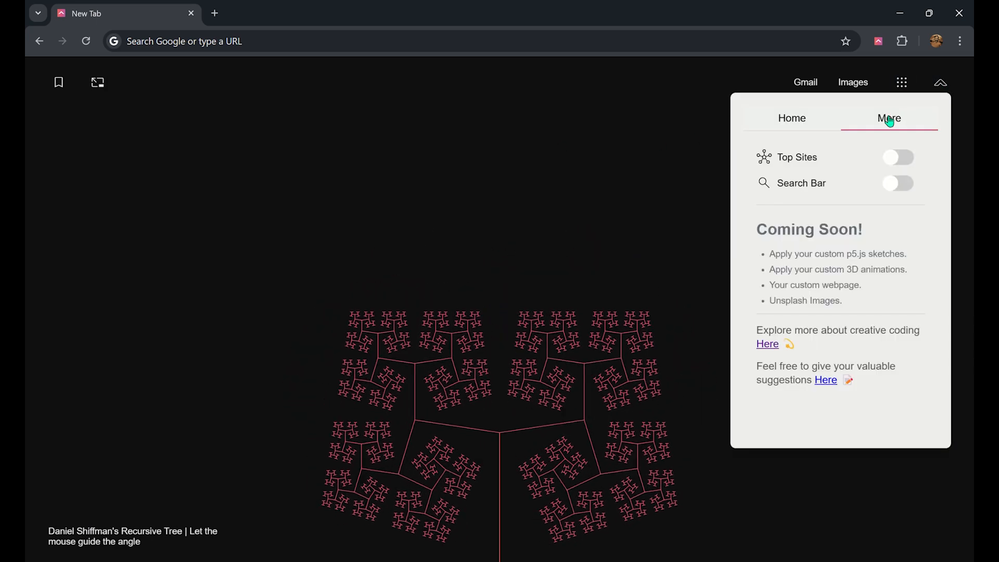
Choose the Earth theme from 3D Interactions on the Home tab and save it.
left_click(791, 118)
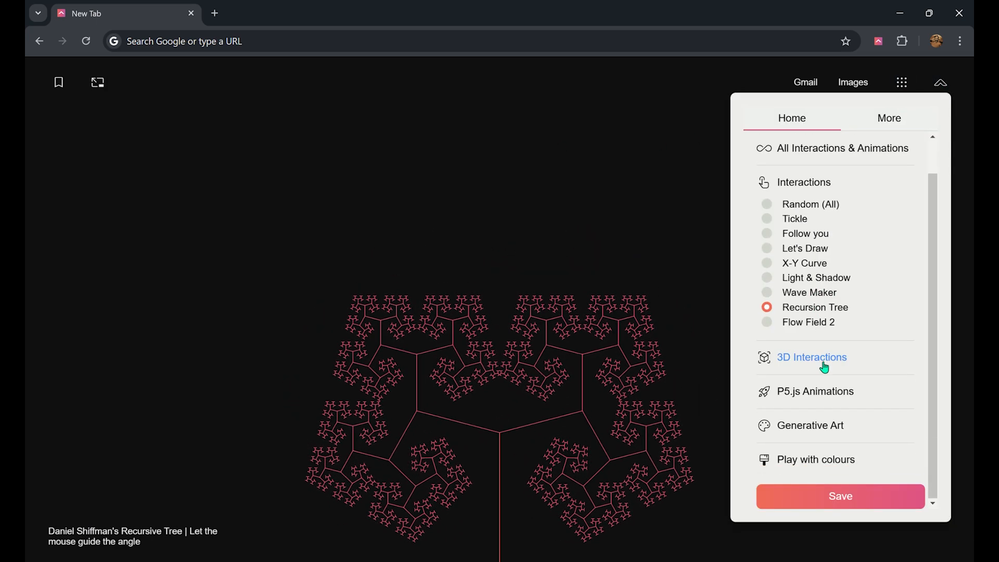
left_click(812, 357)
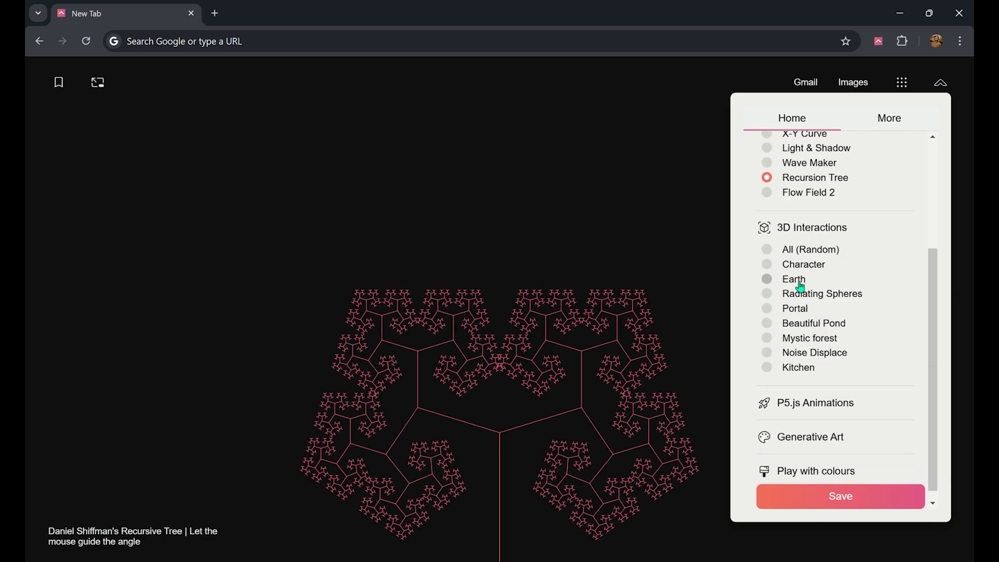
left_click(793, 279)
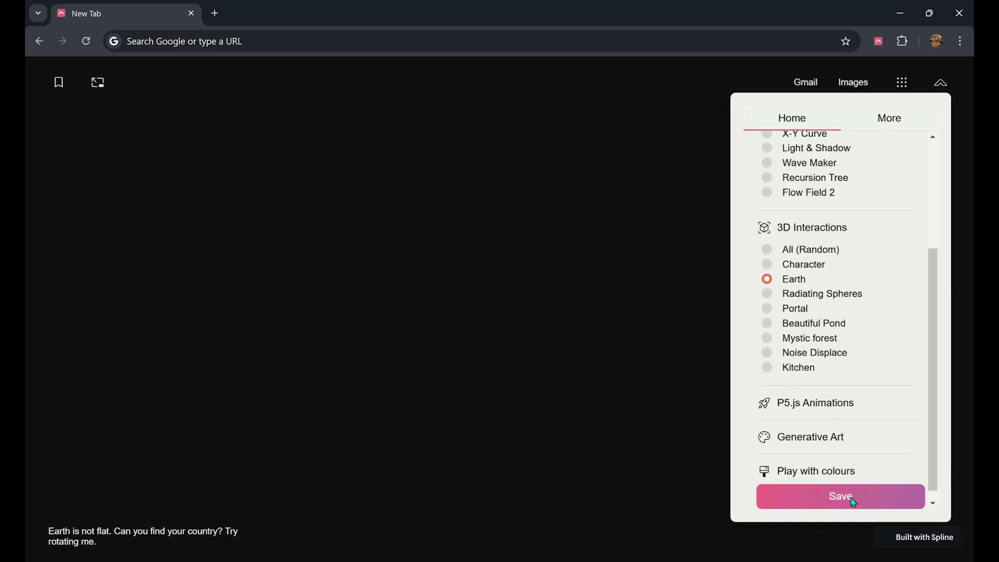
left_click(840, 497)
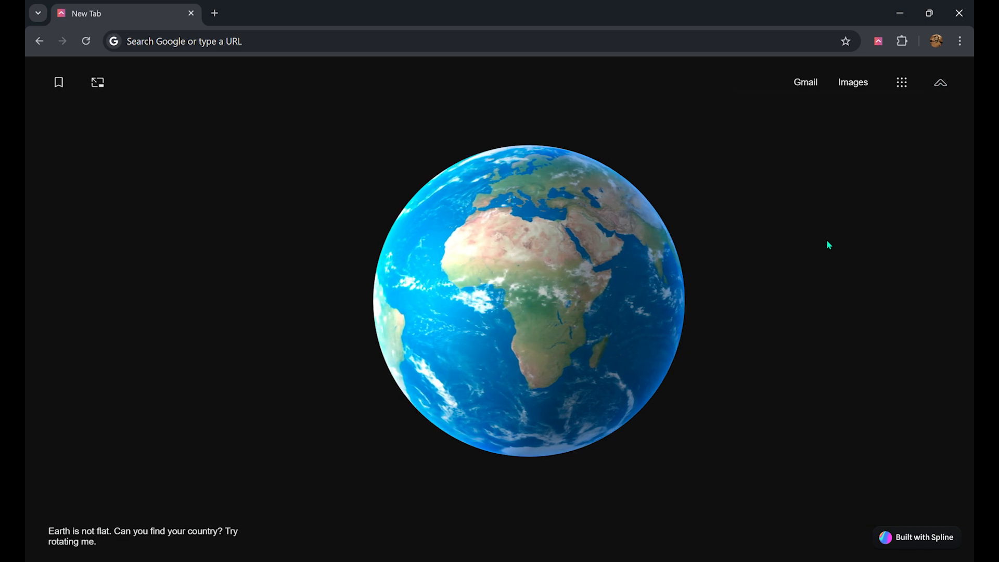